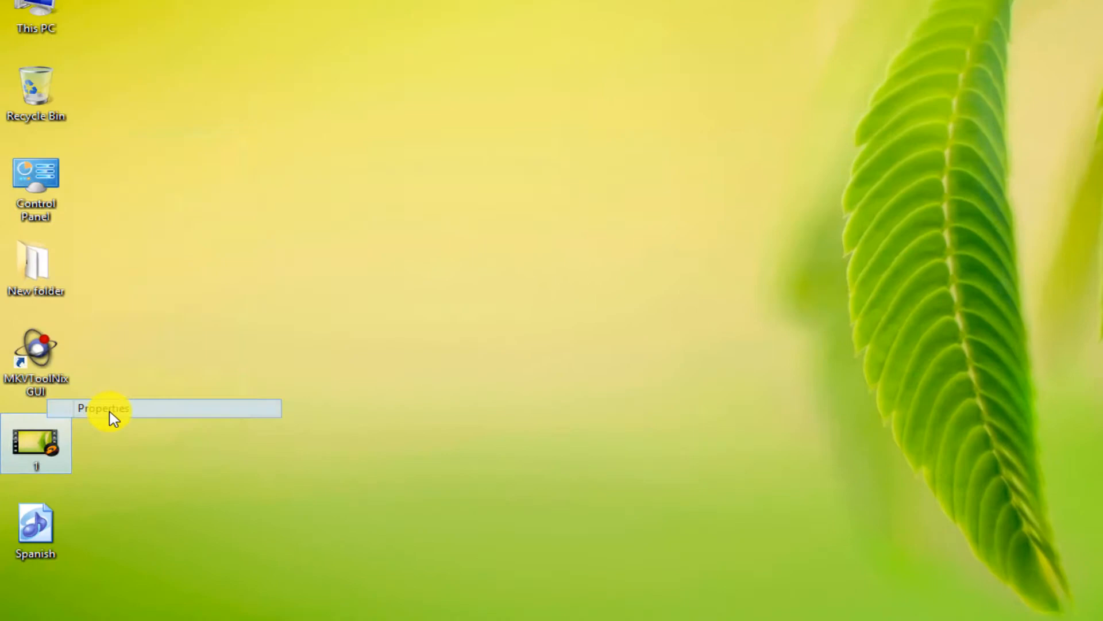
Step: Review the properties of the 1 video and Spanish audio files on the Desktop
click(103, 408)
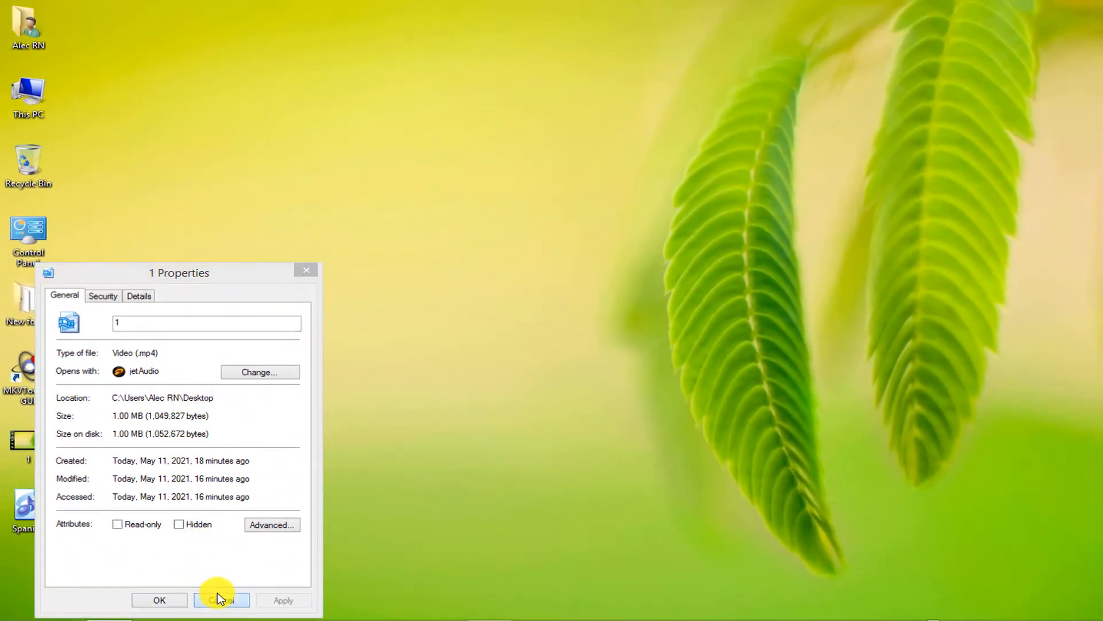
click(221, 600)
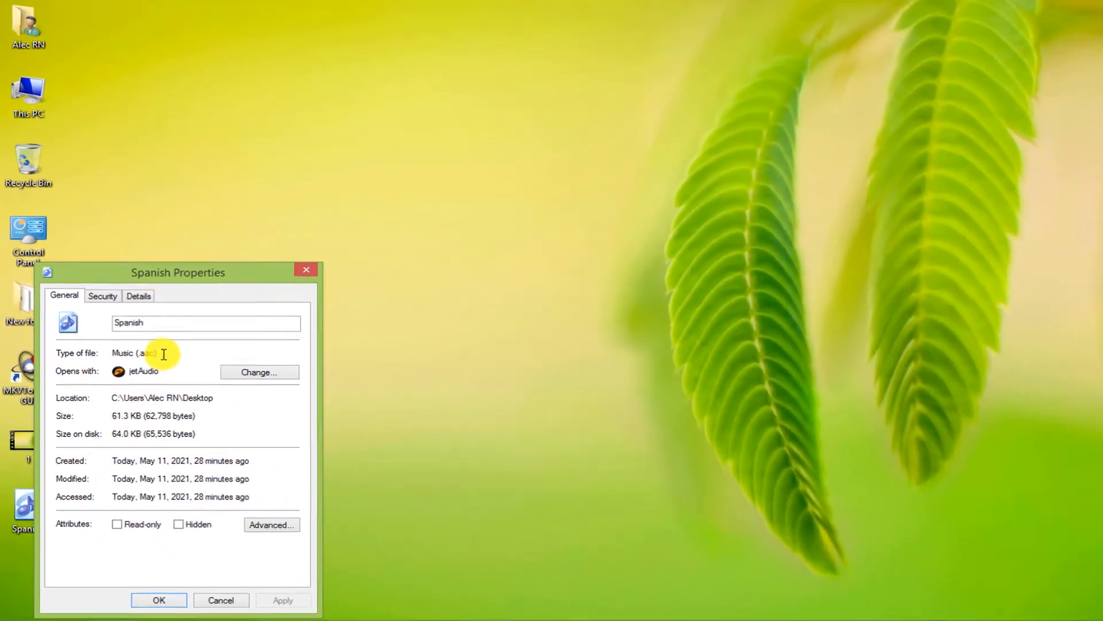
click(221, 600)
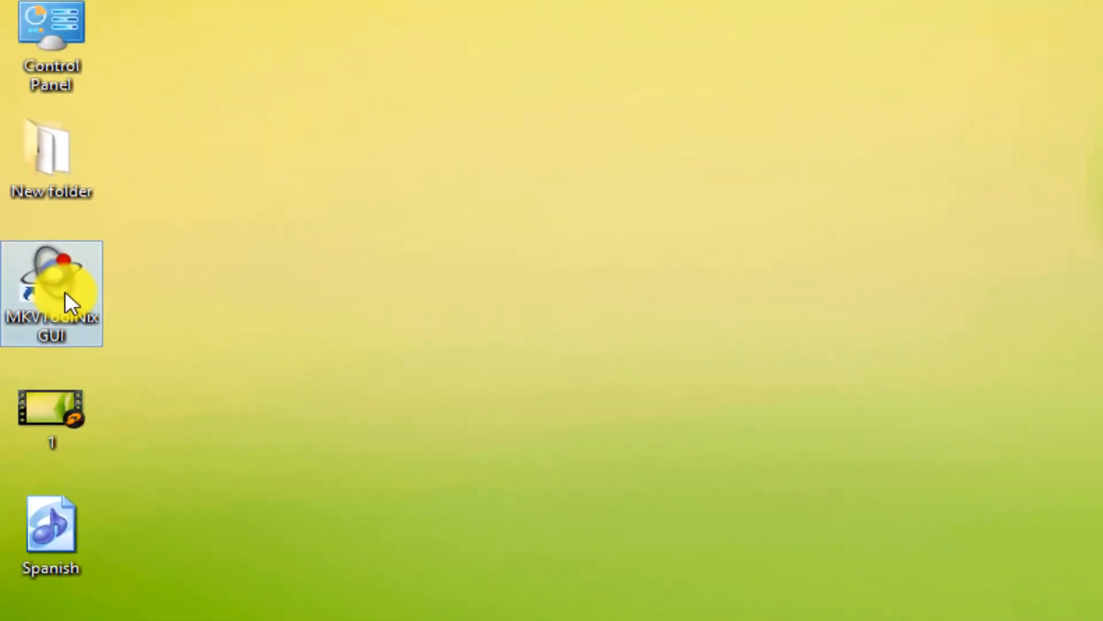
Step: Launch MKVToolNix GUI and start adding source files, selecting 1 and Spanish
double_click(51, 292)
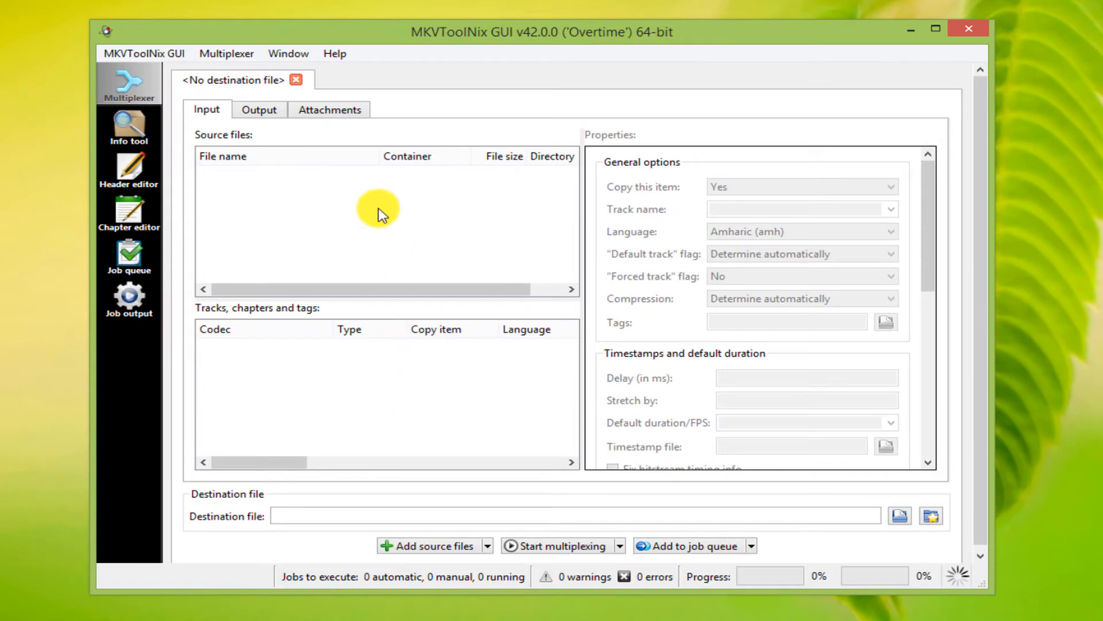
right_click(380, 212)
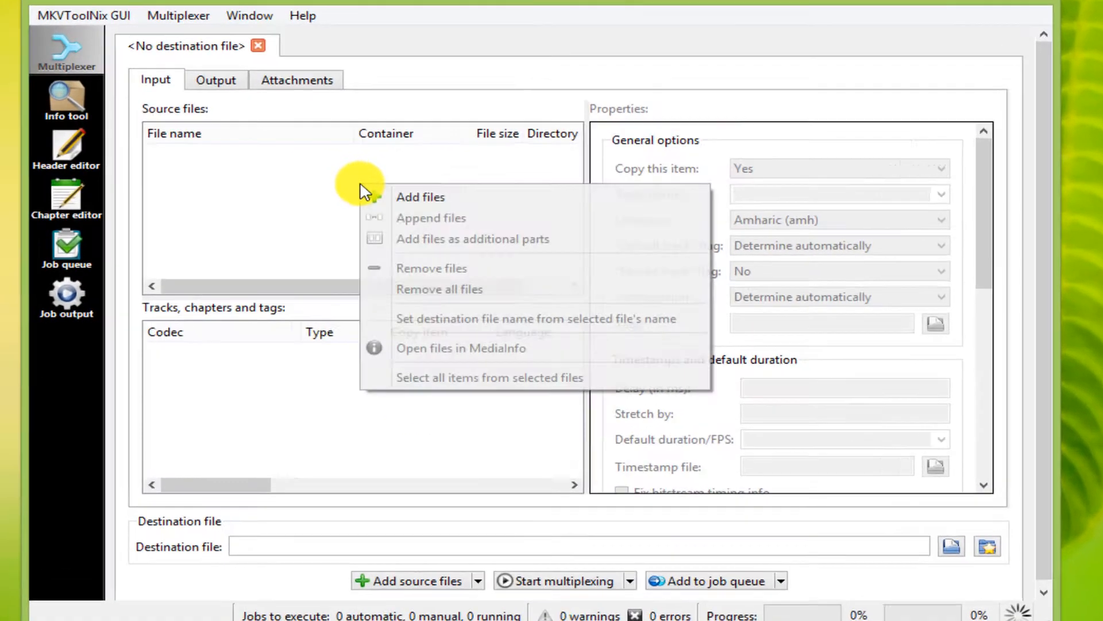
click(421, 197)
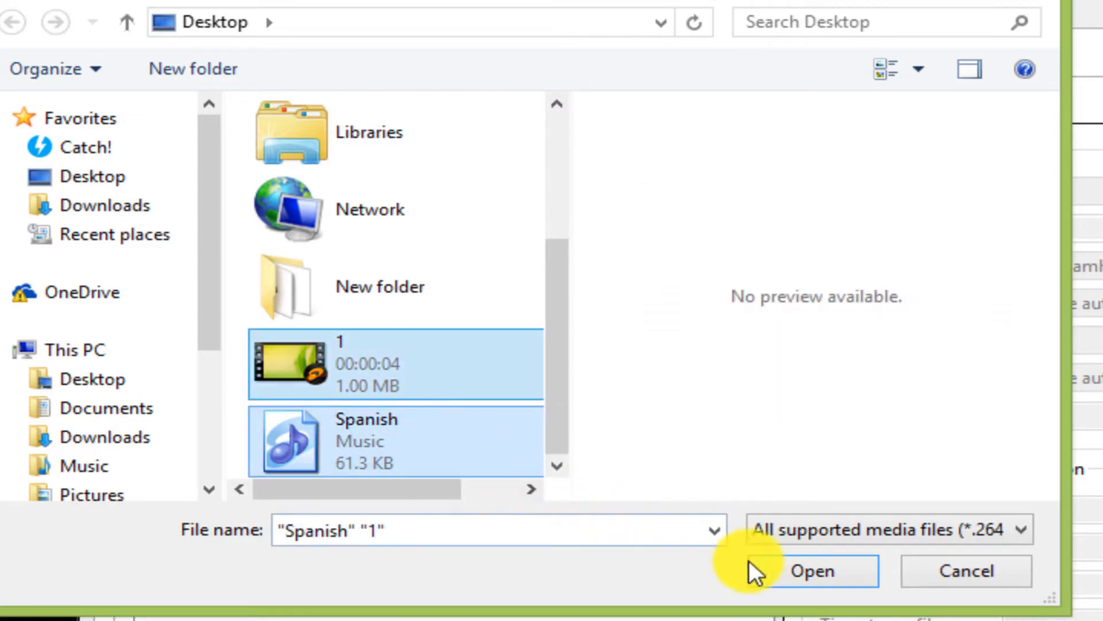
Step: Add 1.mp4 and Spanish.aac as sources and multiplex them into 1.mkv on the Desktop
click(812, 571)
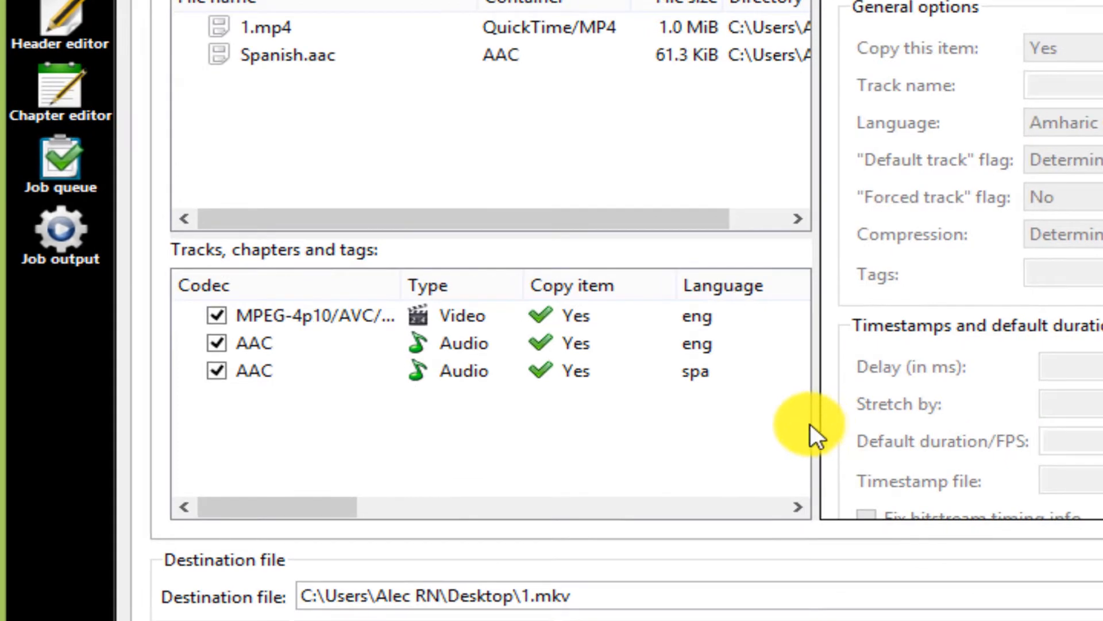
mouse_move(404, 408)
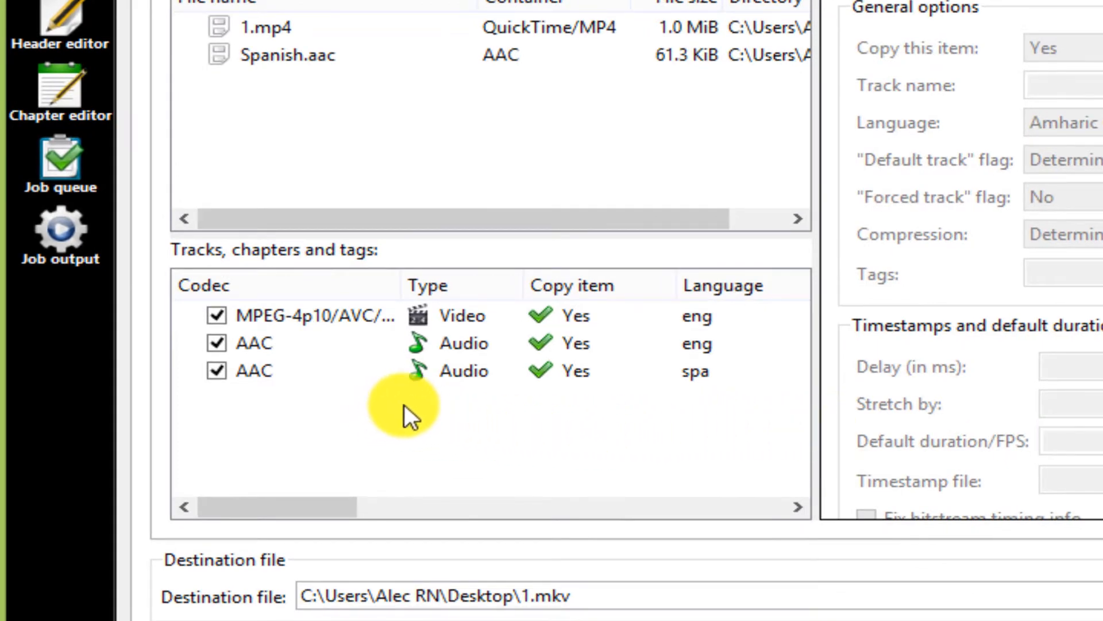
mouse_move(658, 422)
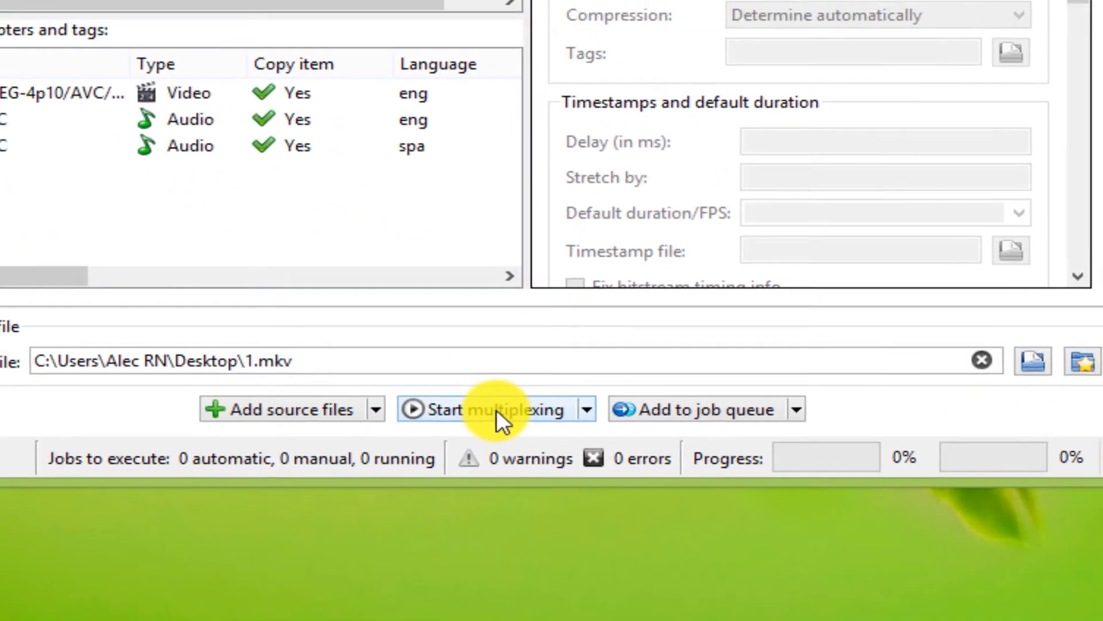
click(496, 409)
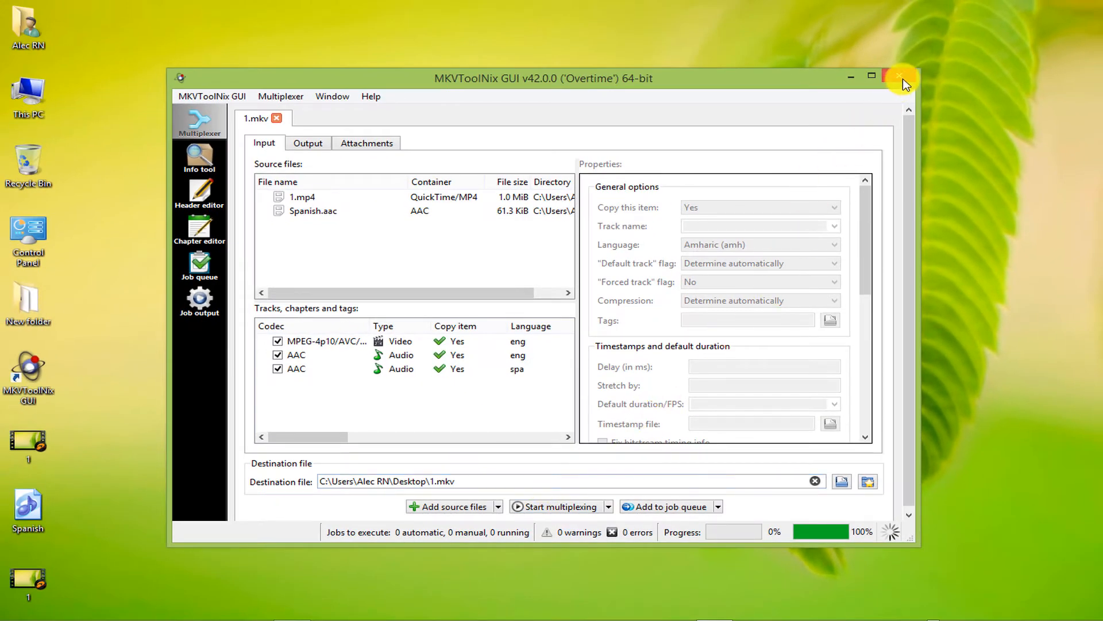
Step: Close MKVToolNix and check the new 1.mkv file's properties (1.06 MB)
click(901, 76)
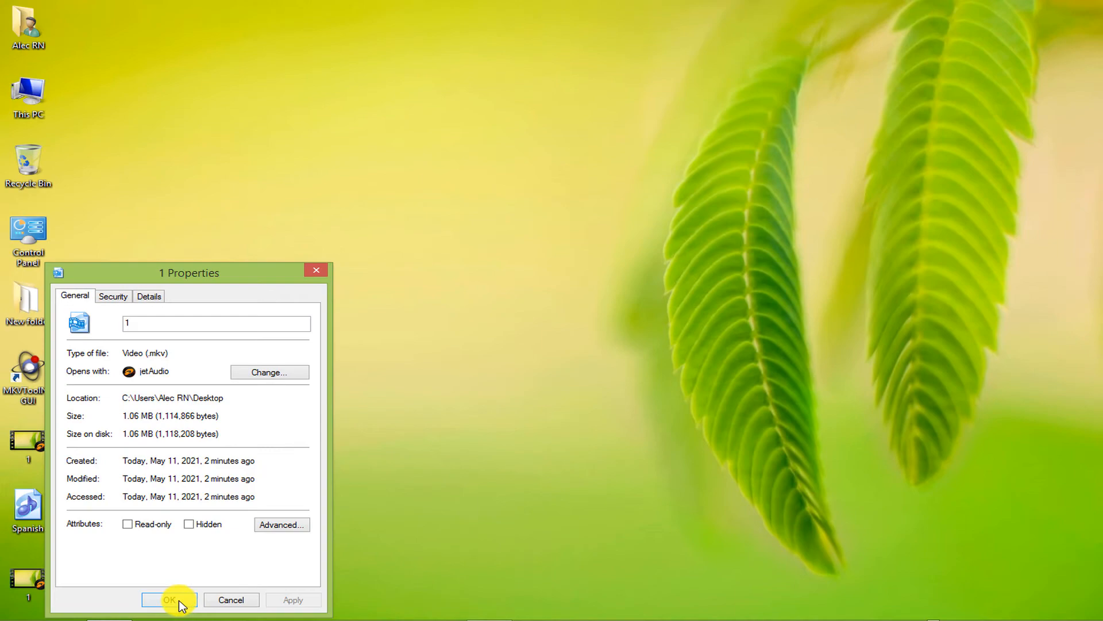
click(168, 599)
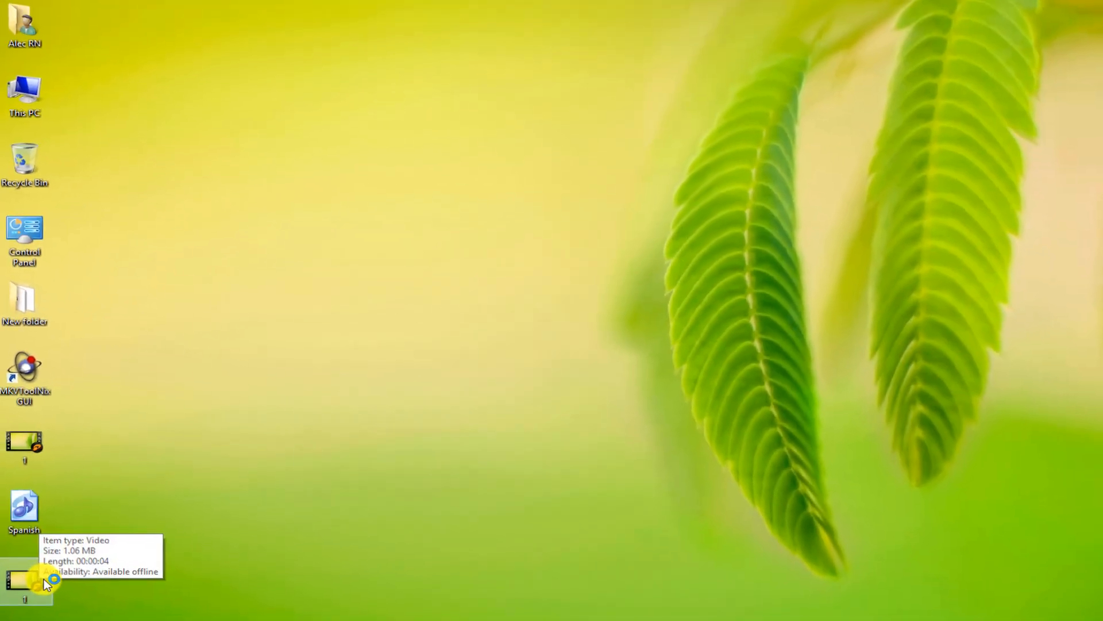
Step: Play the merged 1.mkv in jetAudio with its default audio track, then pause
double_click(24, 440)
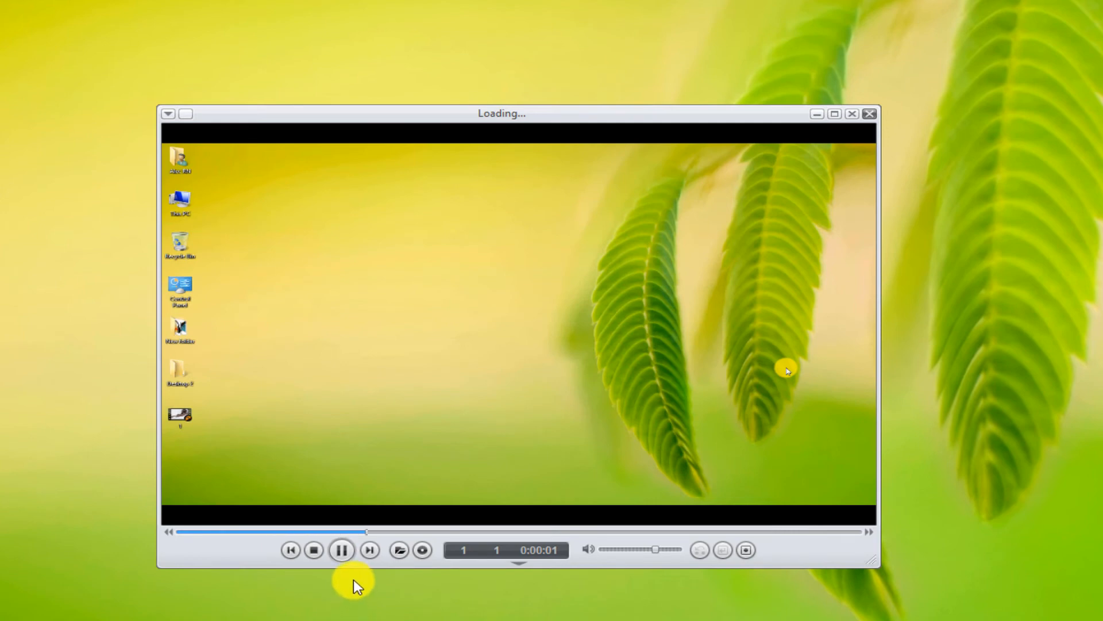
click(341, 549)
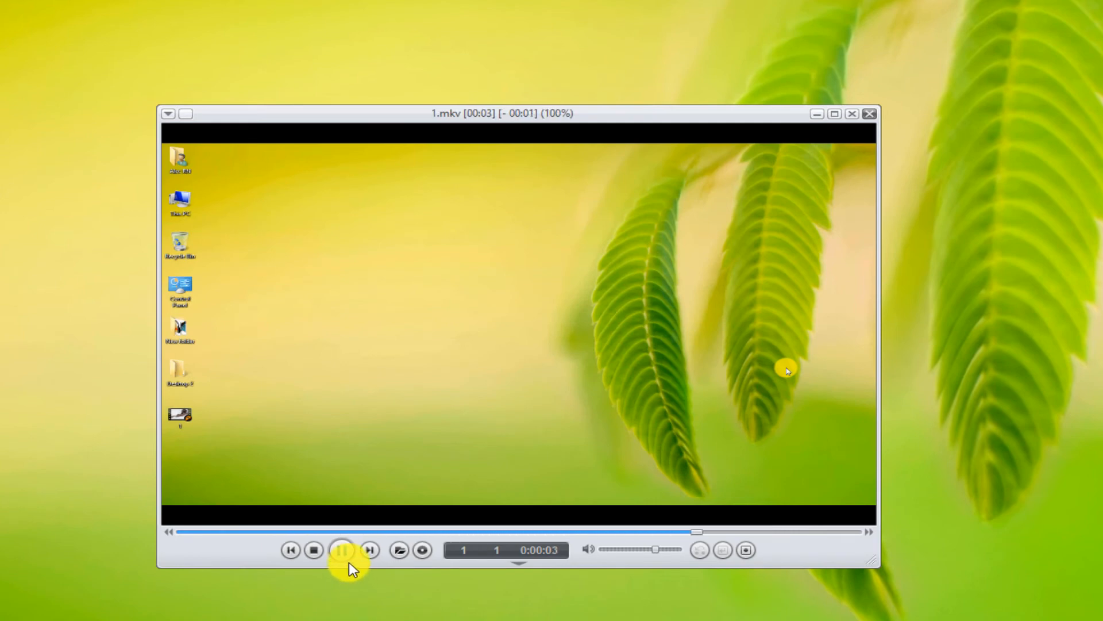
click(340, 549)
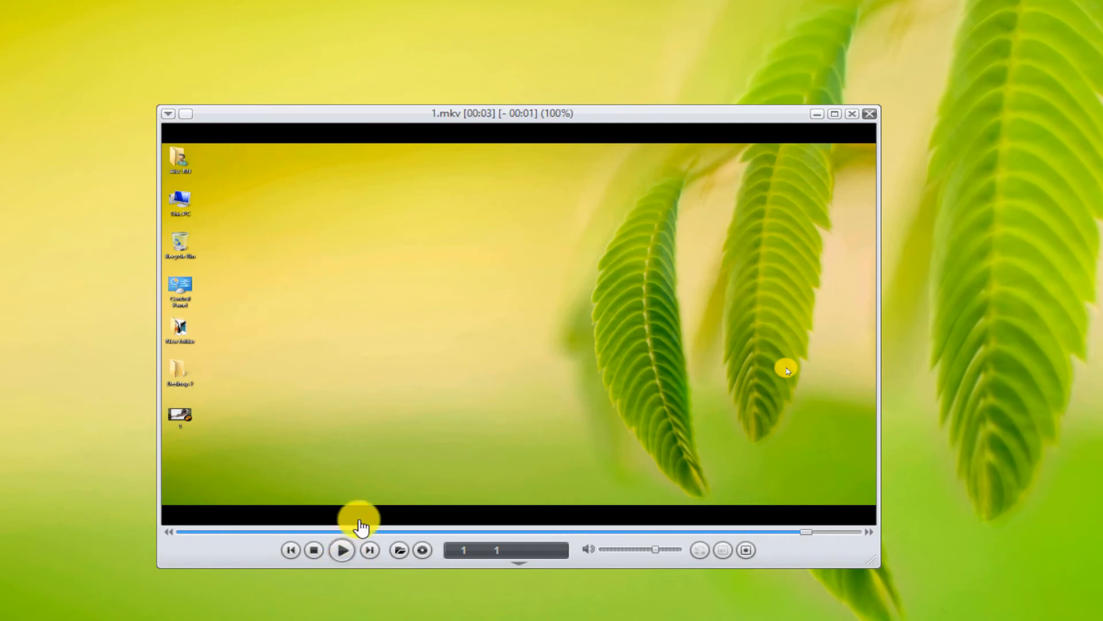
Step: Switch 1.mkv to the [02] Spanish audio track and return to the start
right_click(786, 371)
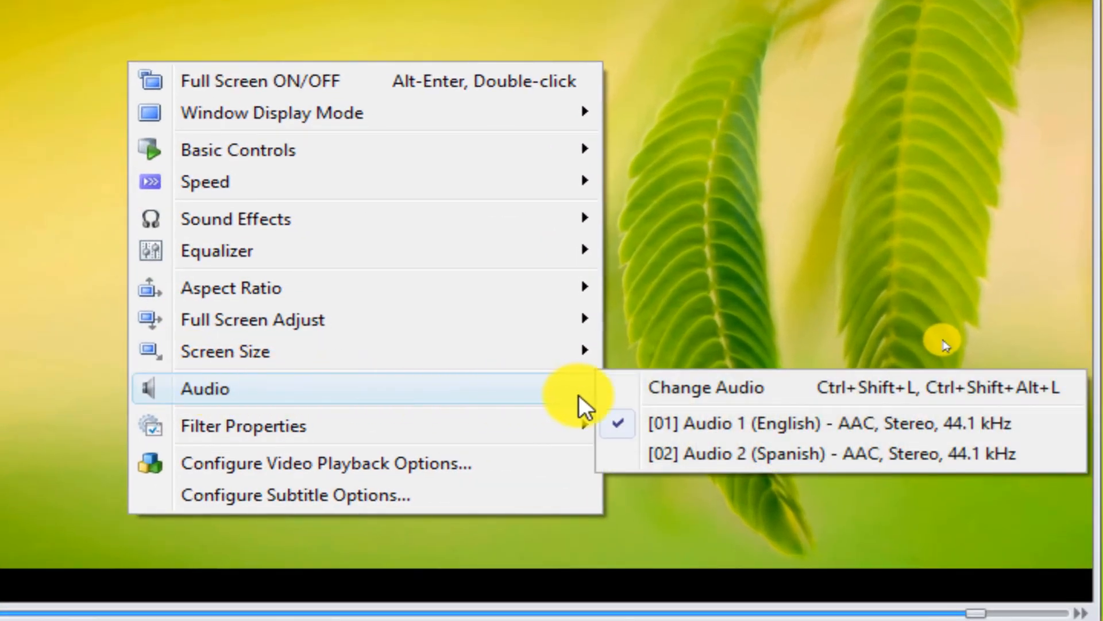
mouse_move(736, 452)
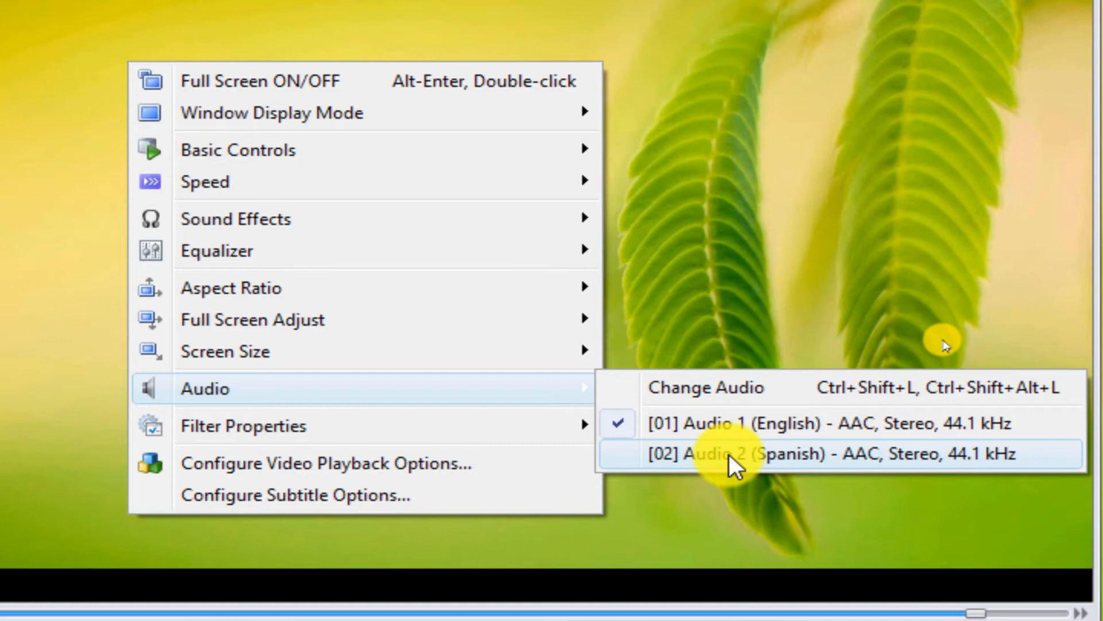
click(739, 453)
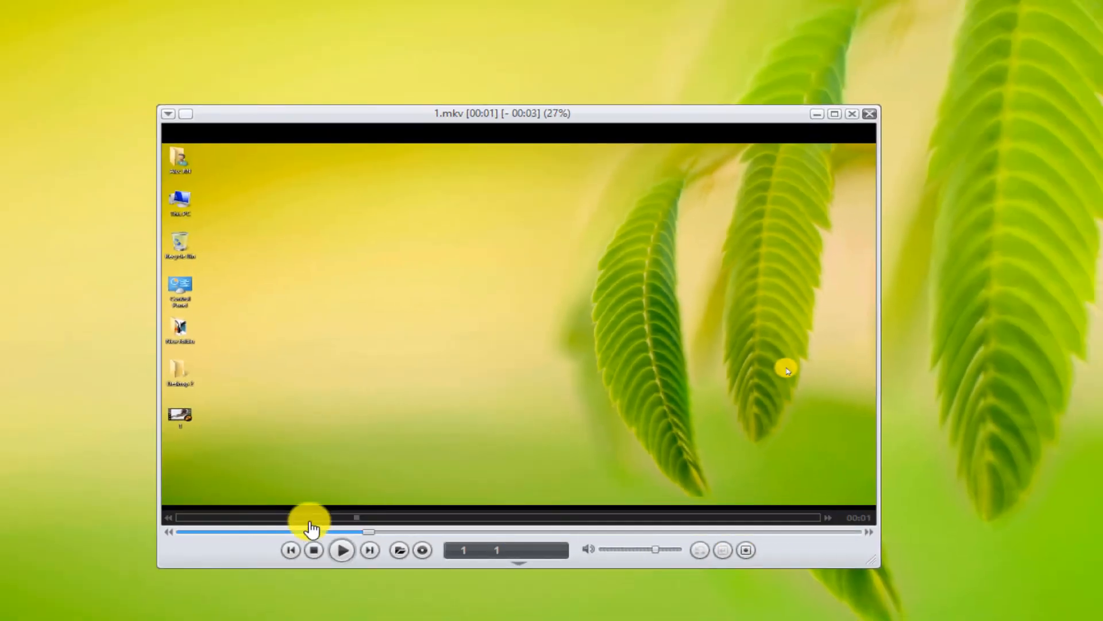
click(312, 549)
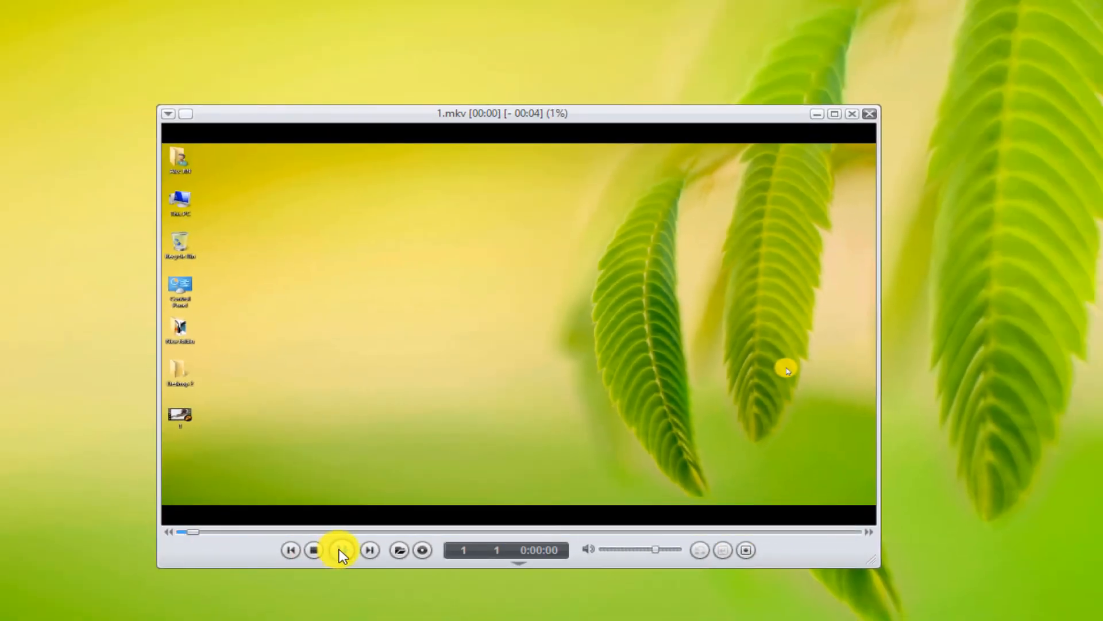
Step: Replay the video with Spanish audio through to the end, then close jetAudio
click(341, 550)
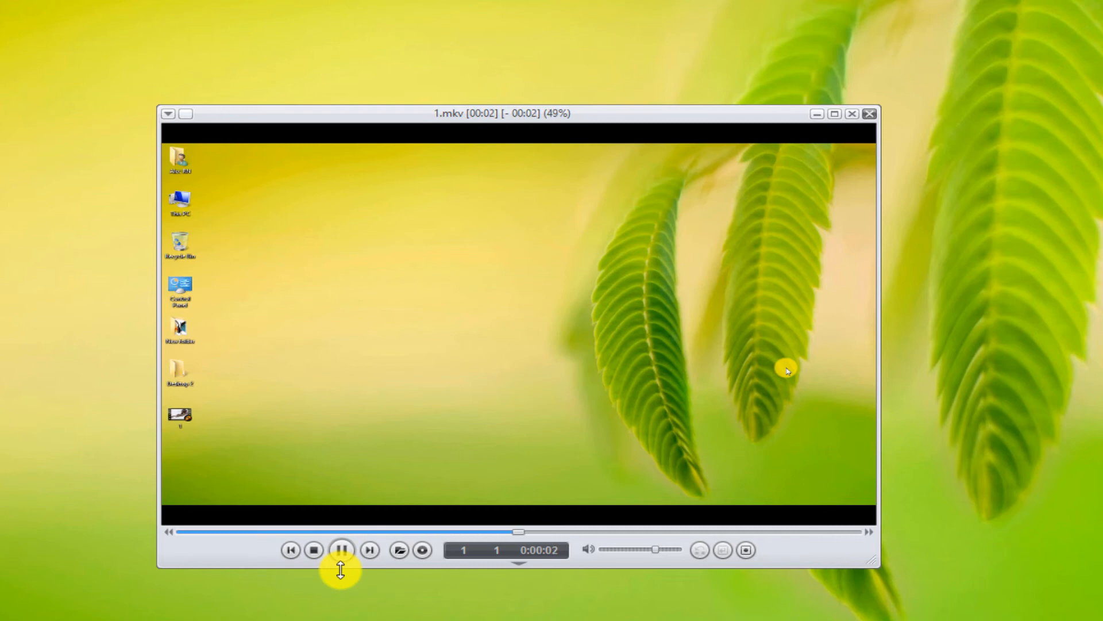
click(341, 550)
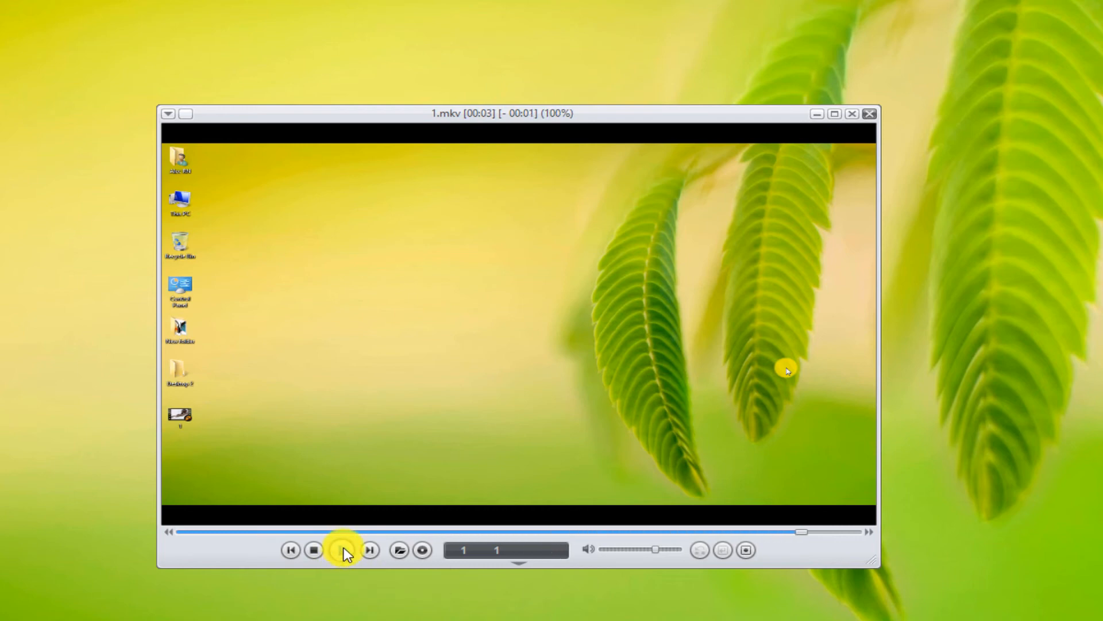
click(343, 549)
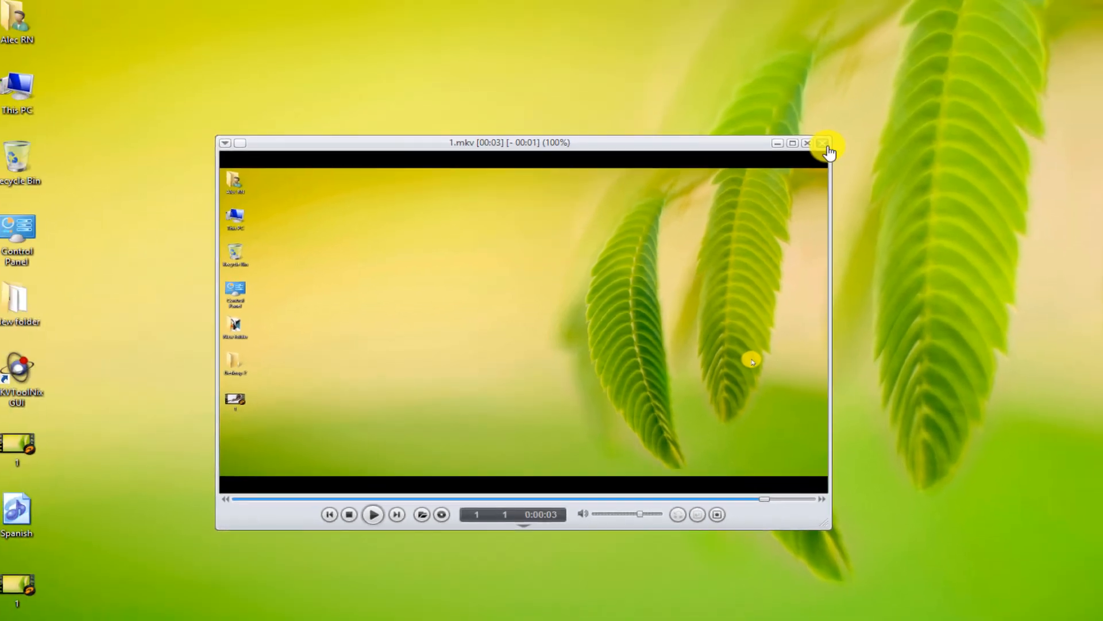
click(823, 142)
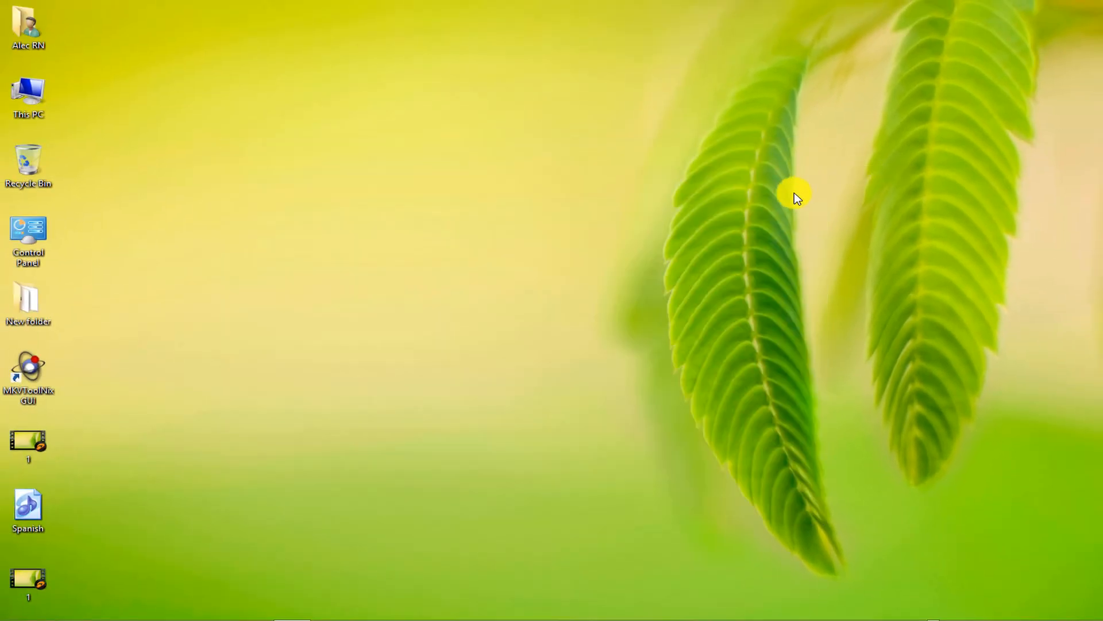